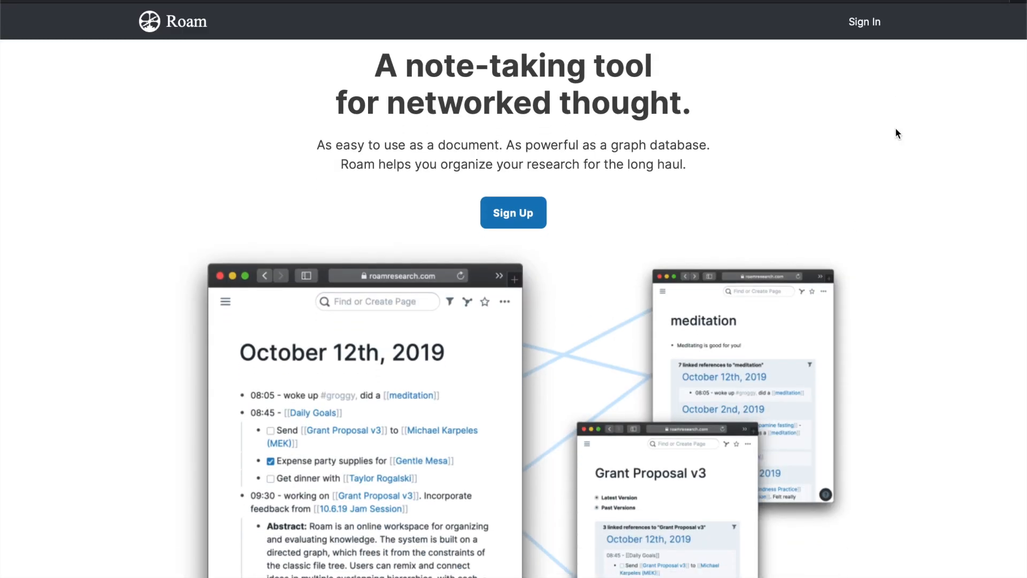
Visit the [[Hello]] linked page, then return to the June 26th, 2020 daily note.
{"action": "scroll", "scroll_direction": "down", "scroll_amount": 3}
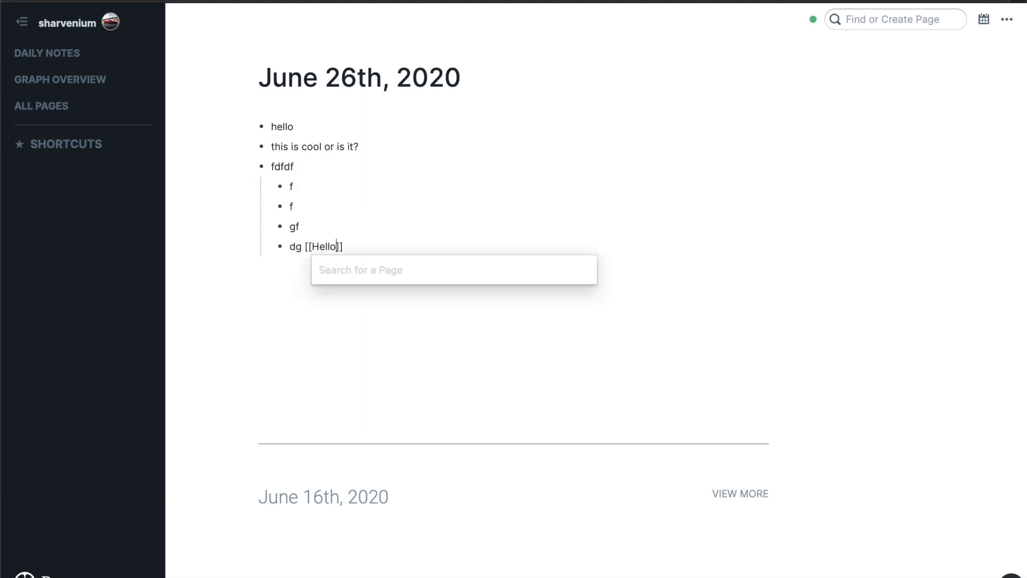
{"action": "left_click", "coordinate": [321, 247]}
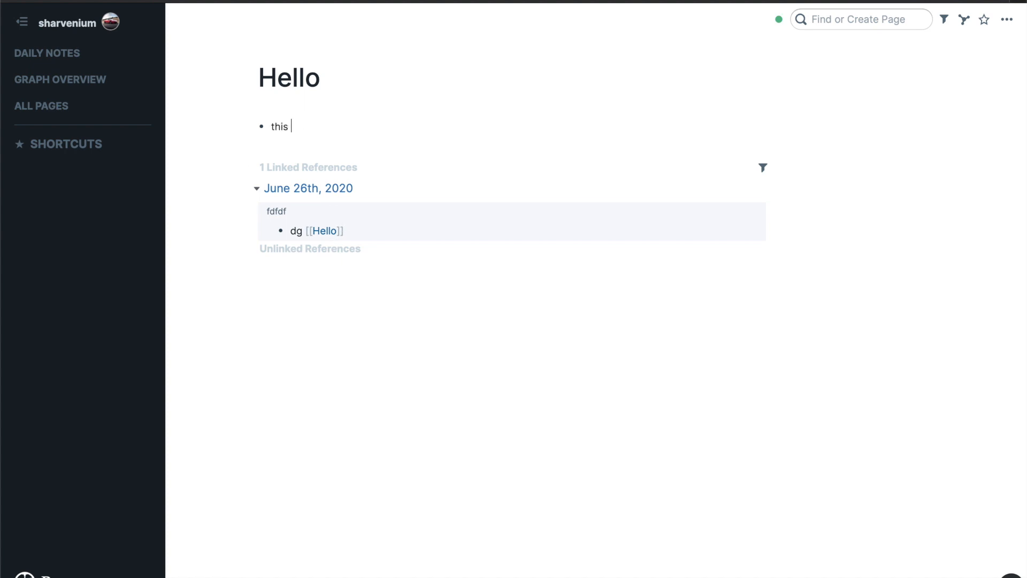
{"action": "left_click", "coordinate": [308, 188]}
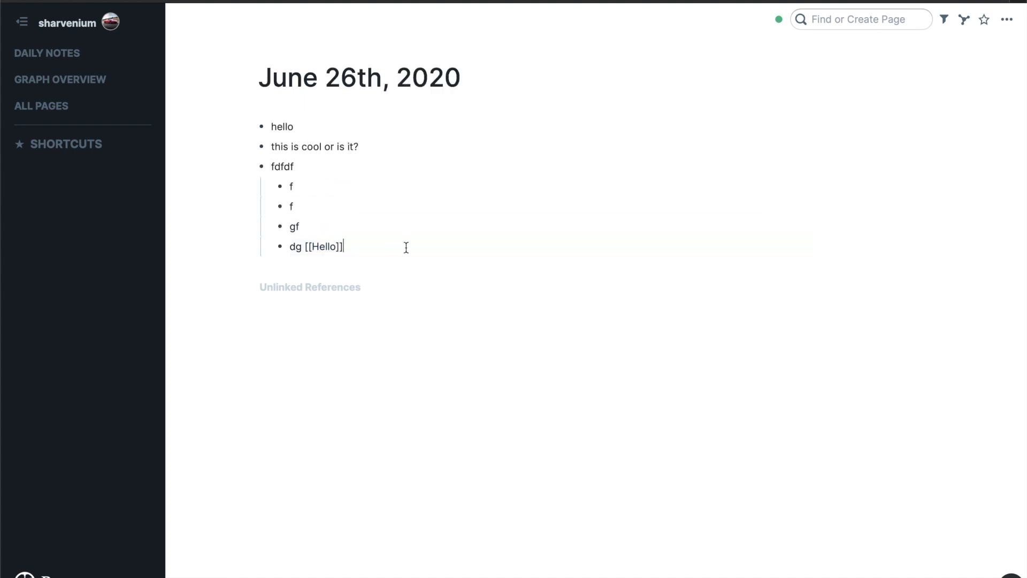
Add the bullet 'this are all the features /' and browse the slash-command menu.
{"action": "type", "text": "this are all the features /"}
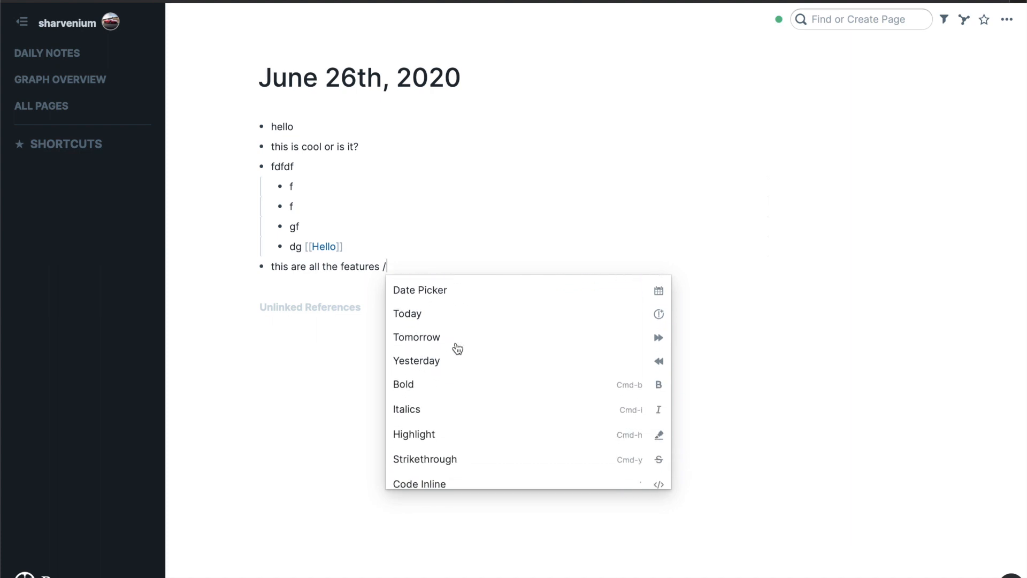
{"action": "scroll", "scroll_direction": "down", "scroll_amount": 3}
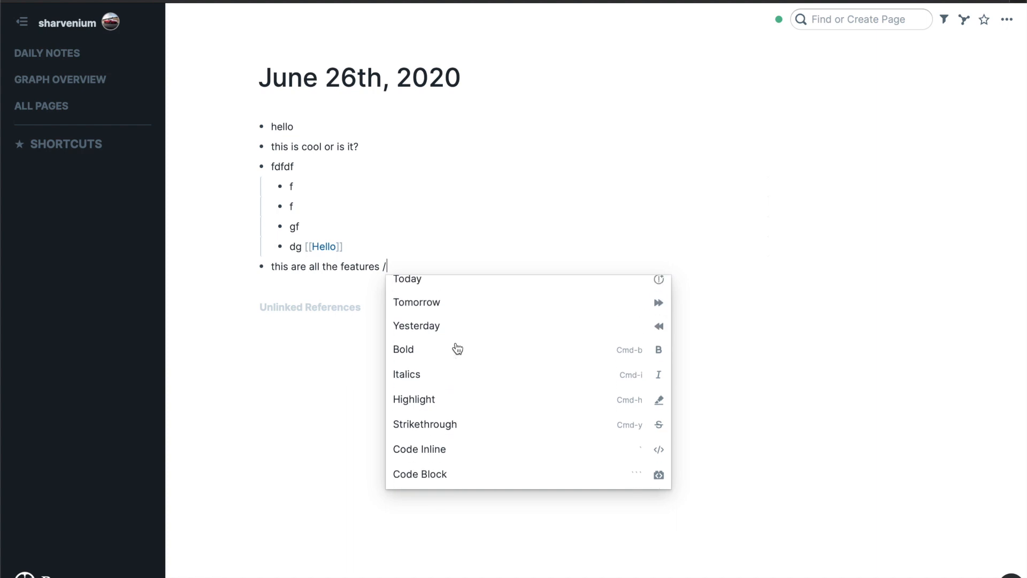
{"action": "scroll", "scroll_direction": "down", "scroll_amount": 3}
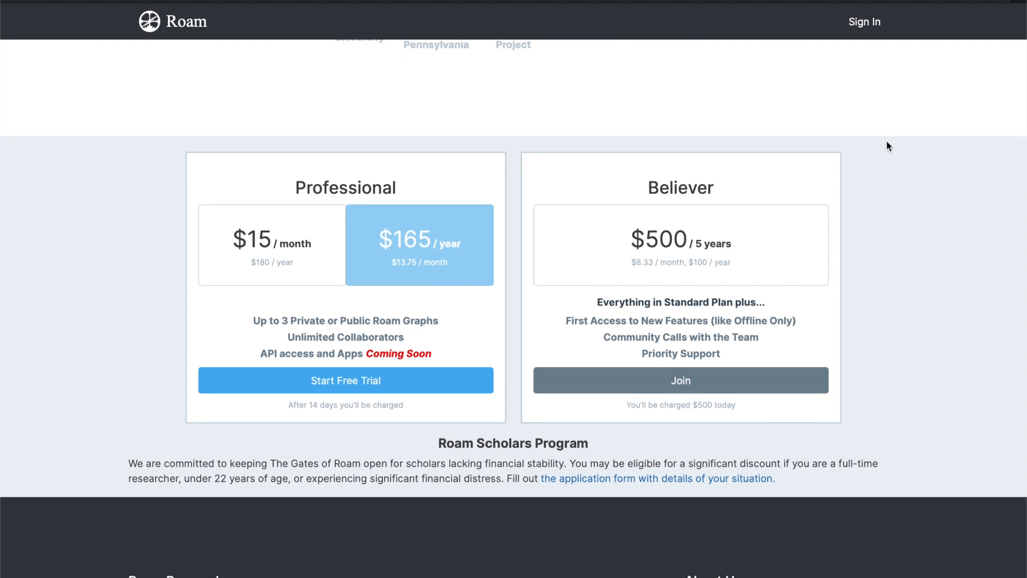
{"action": "mouse_move", "coordinate": [184, 329]}
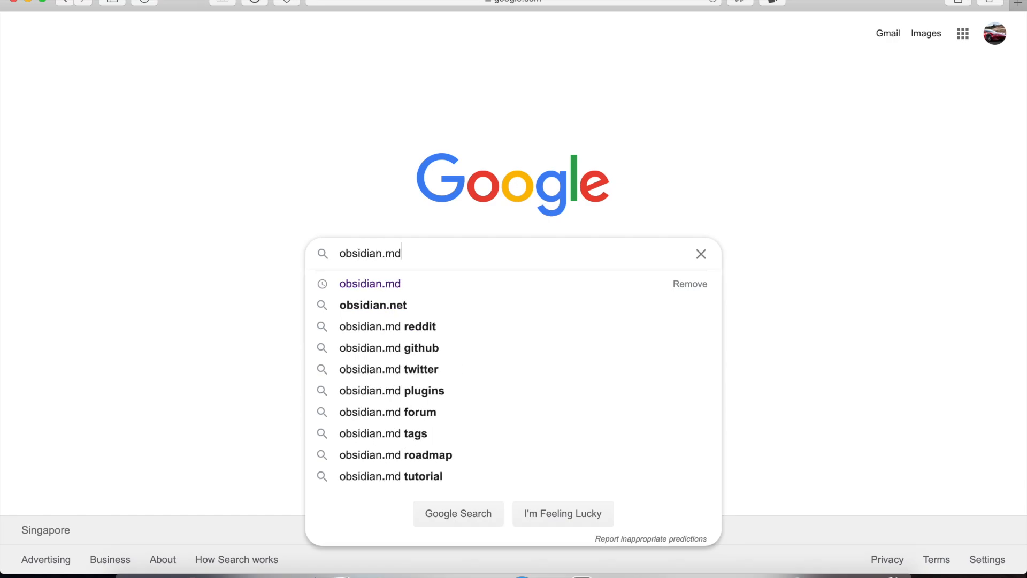
Open obsidian.md from Google's suggestions, then expand the 03 Daily Notes folder in Finder.
{"action": "left_click", "coordinate": [370, 283]}
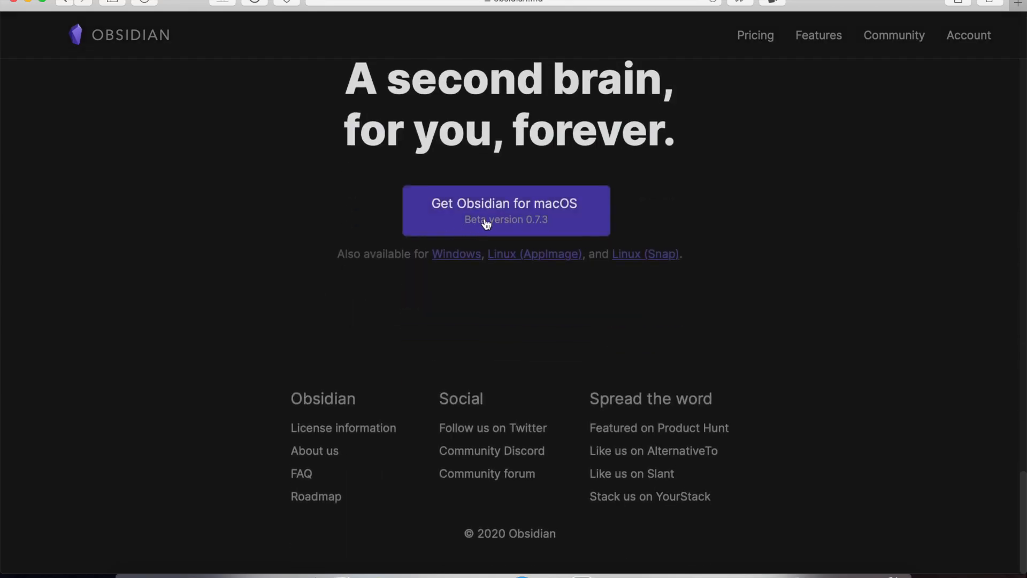
{"action": "left_click", "coordinate": [505, 211]}
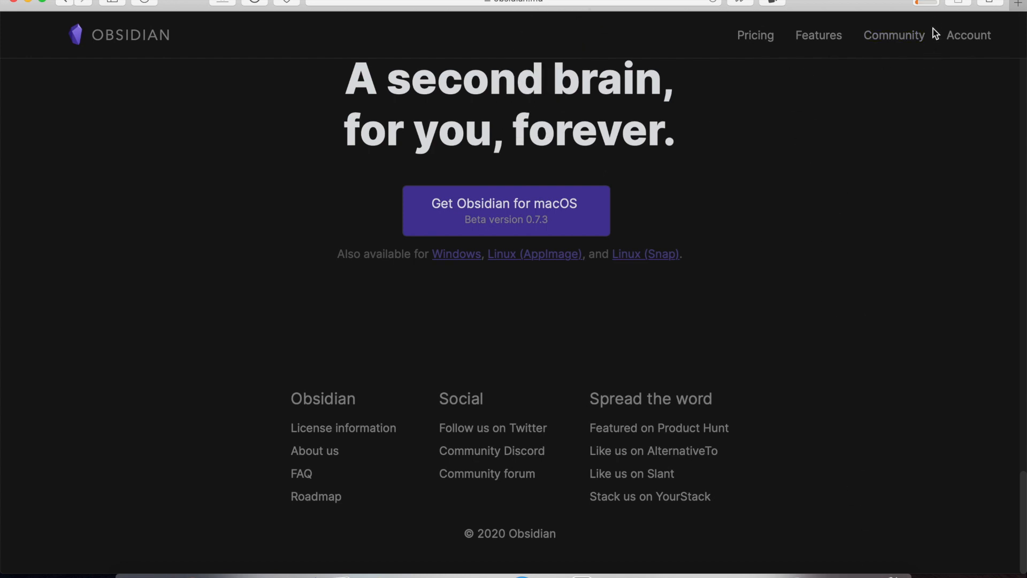
{"action": "left_click", "coordinate": [924, 3]}
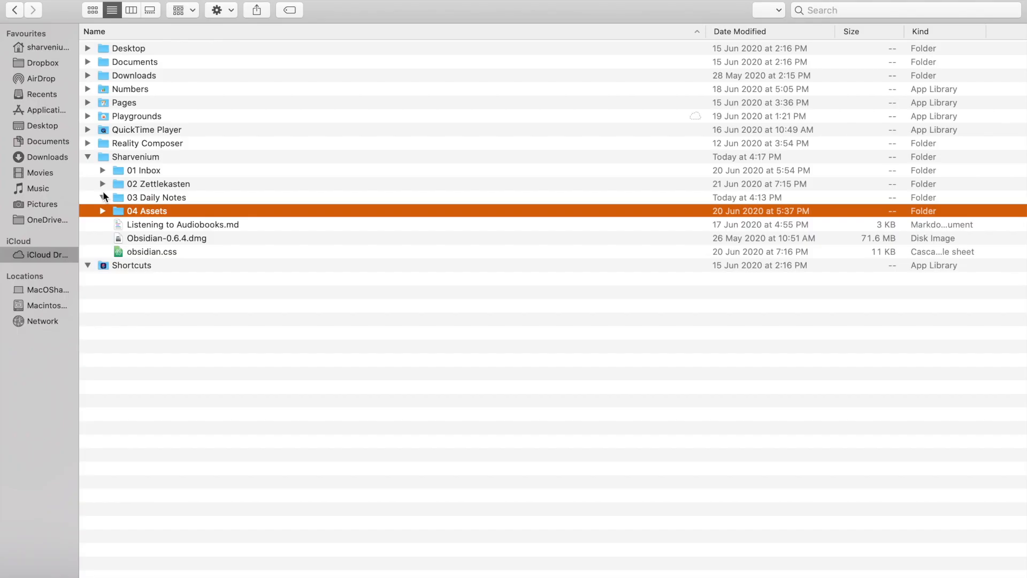
{"action": "left_click", "coordinate": [103, 198]}
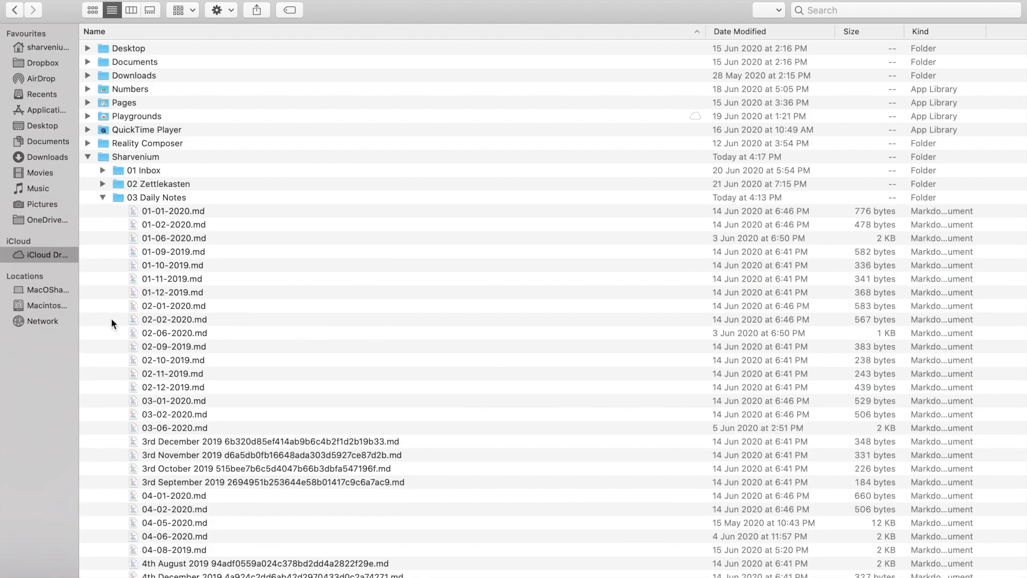
{"action": "scroll", "scroll_direction": "down", "scroll_amount": 3}
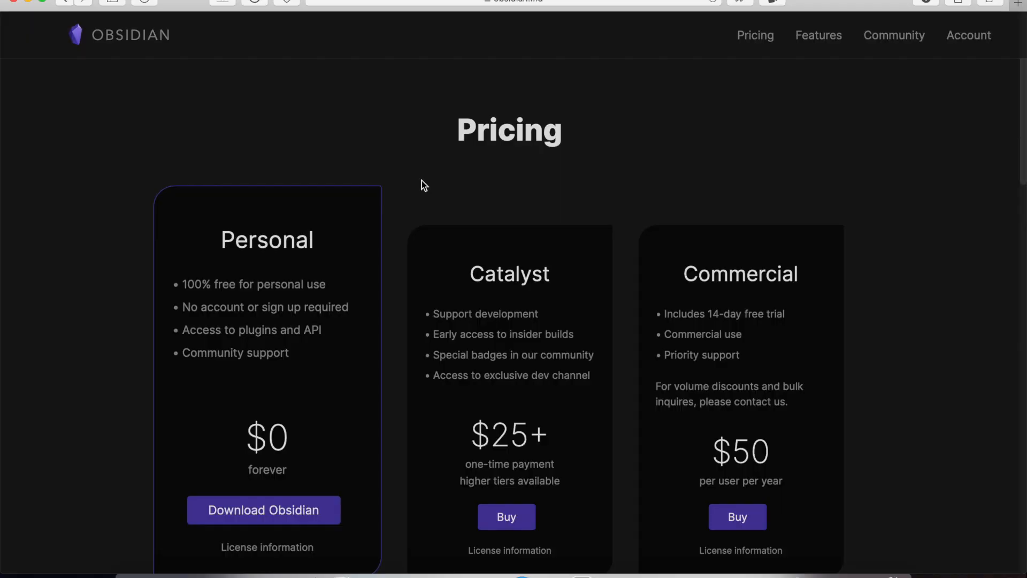
Scroll past Obsidian's pricing tiers to the Sync and Publish add-on services.
{"action": "scroll", "scroll_direction": "down", "scroll_amount": 3}
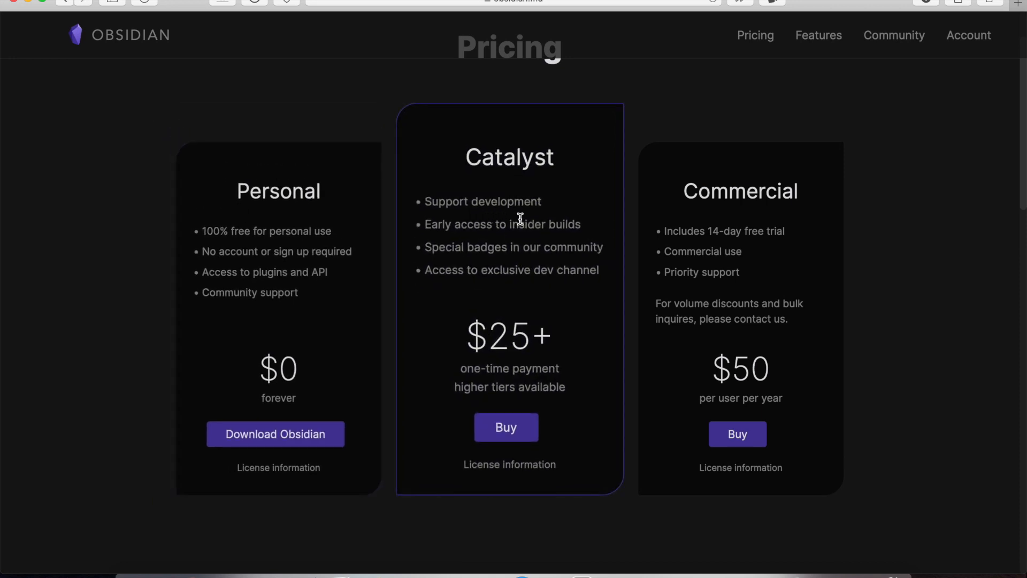
{"action": "mouse_move", "coordinate": [685, 257]}
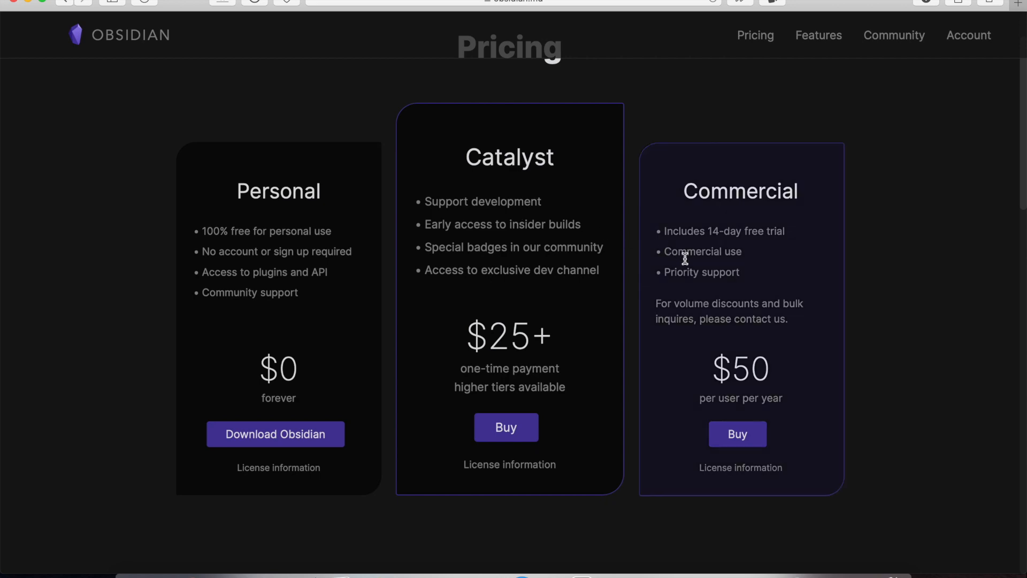
{"action": "mouse_move", "coordinate": [622, 280]}
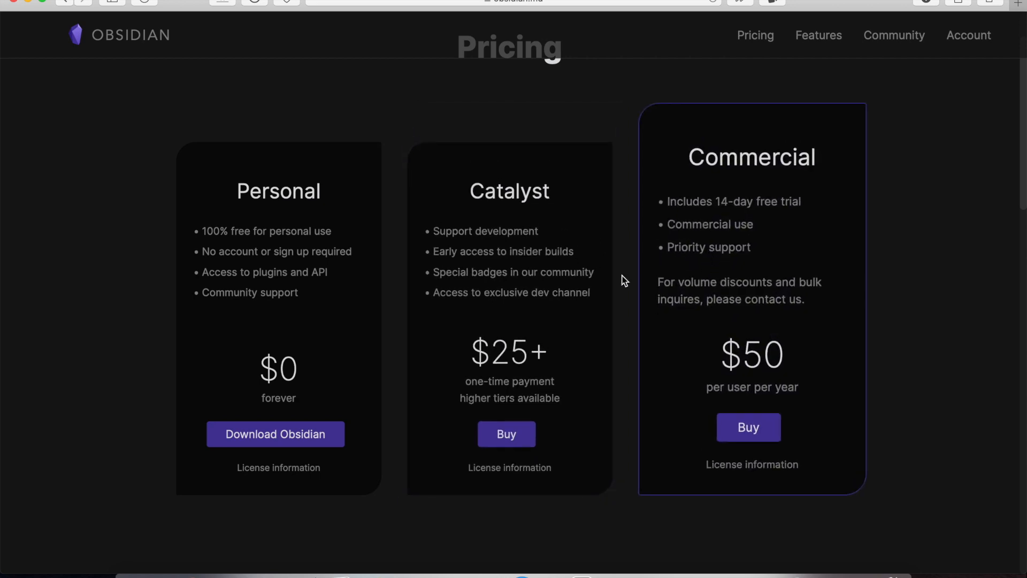
{"action": "scroll", "scroll_direction": "down", "scroll_amount": 3}
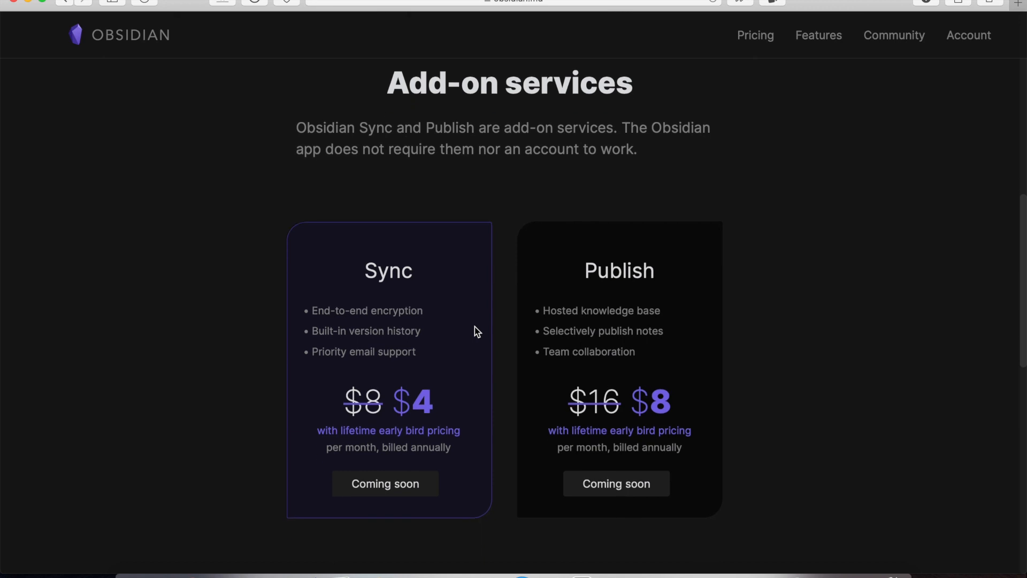
{"action": "mouse_move", "coordinate": [447, 336]}
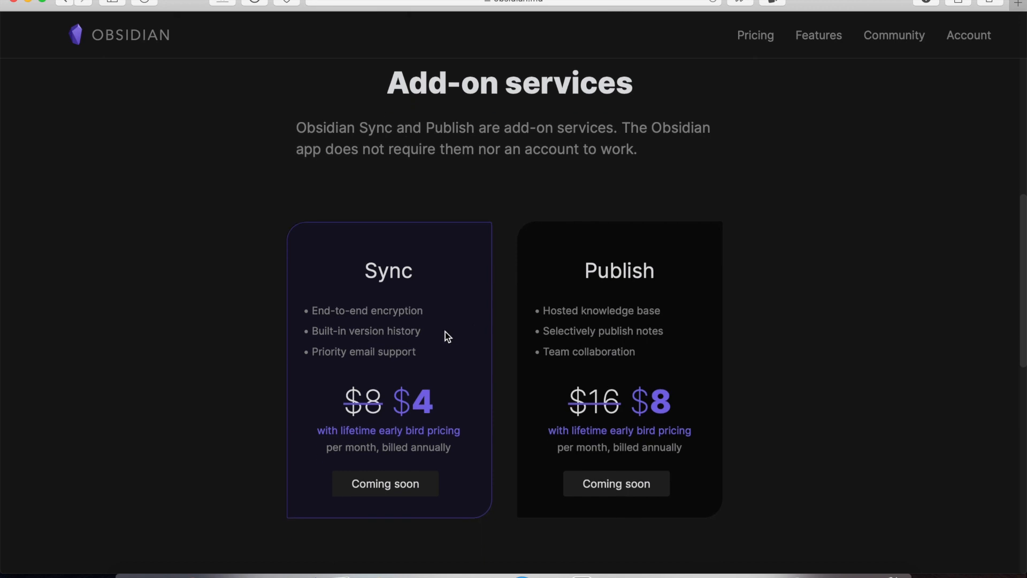